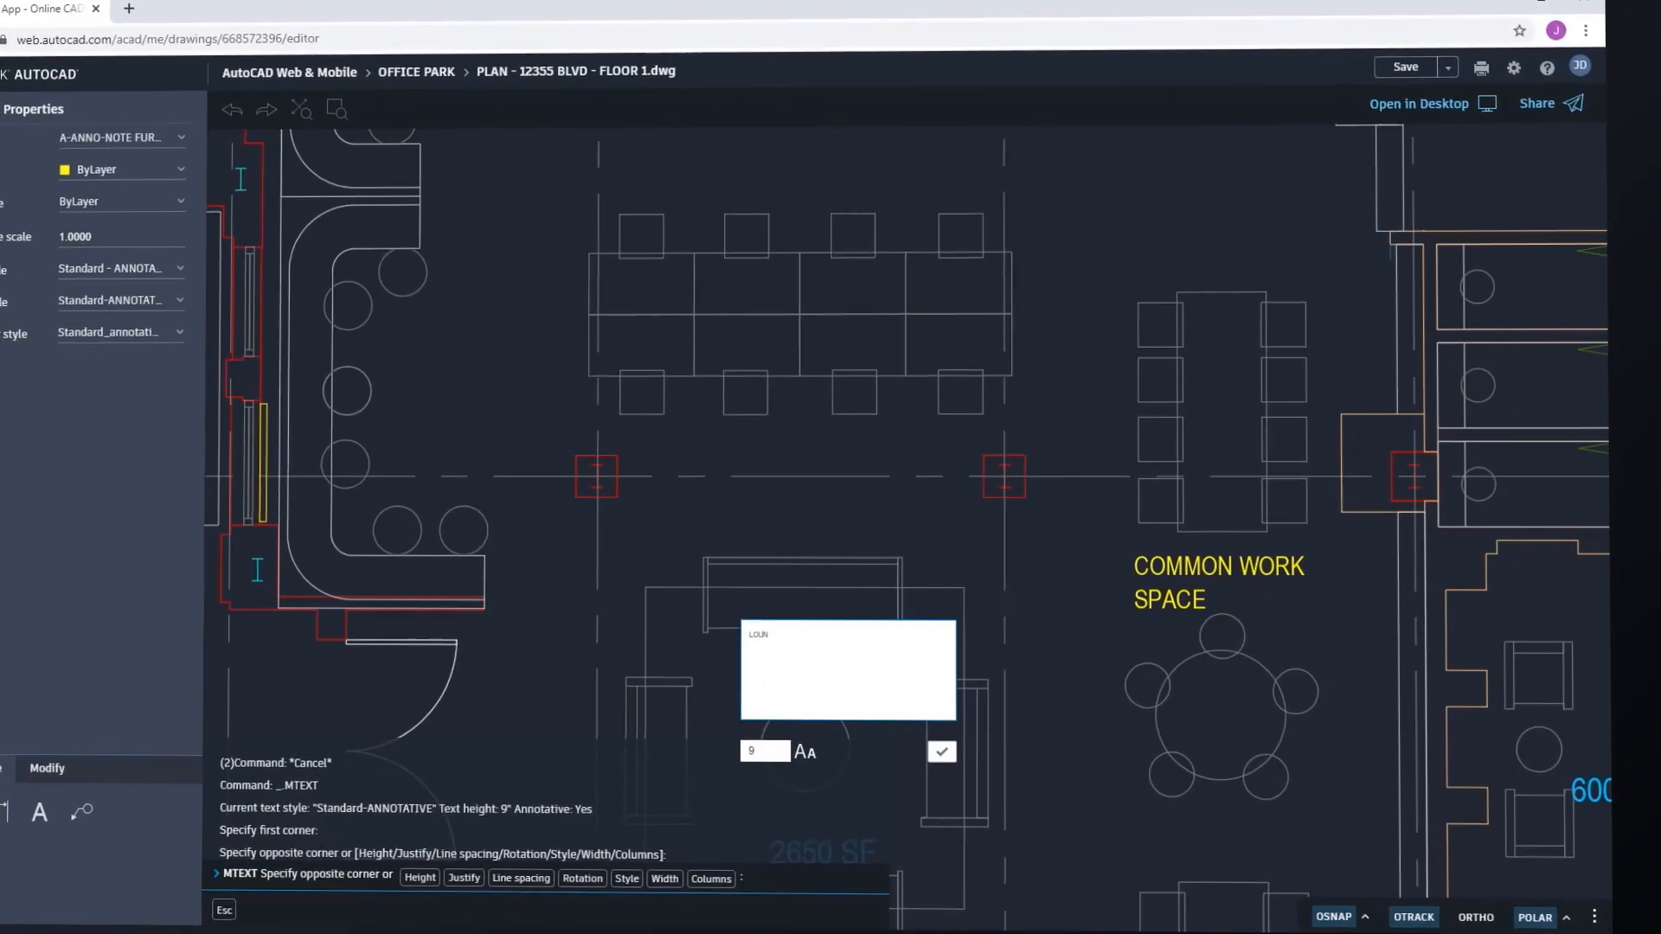
Place the multiline text note below the COMMON WORK SPACE area on the floor plan.
click(940, 751)
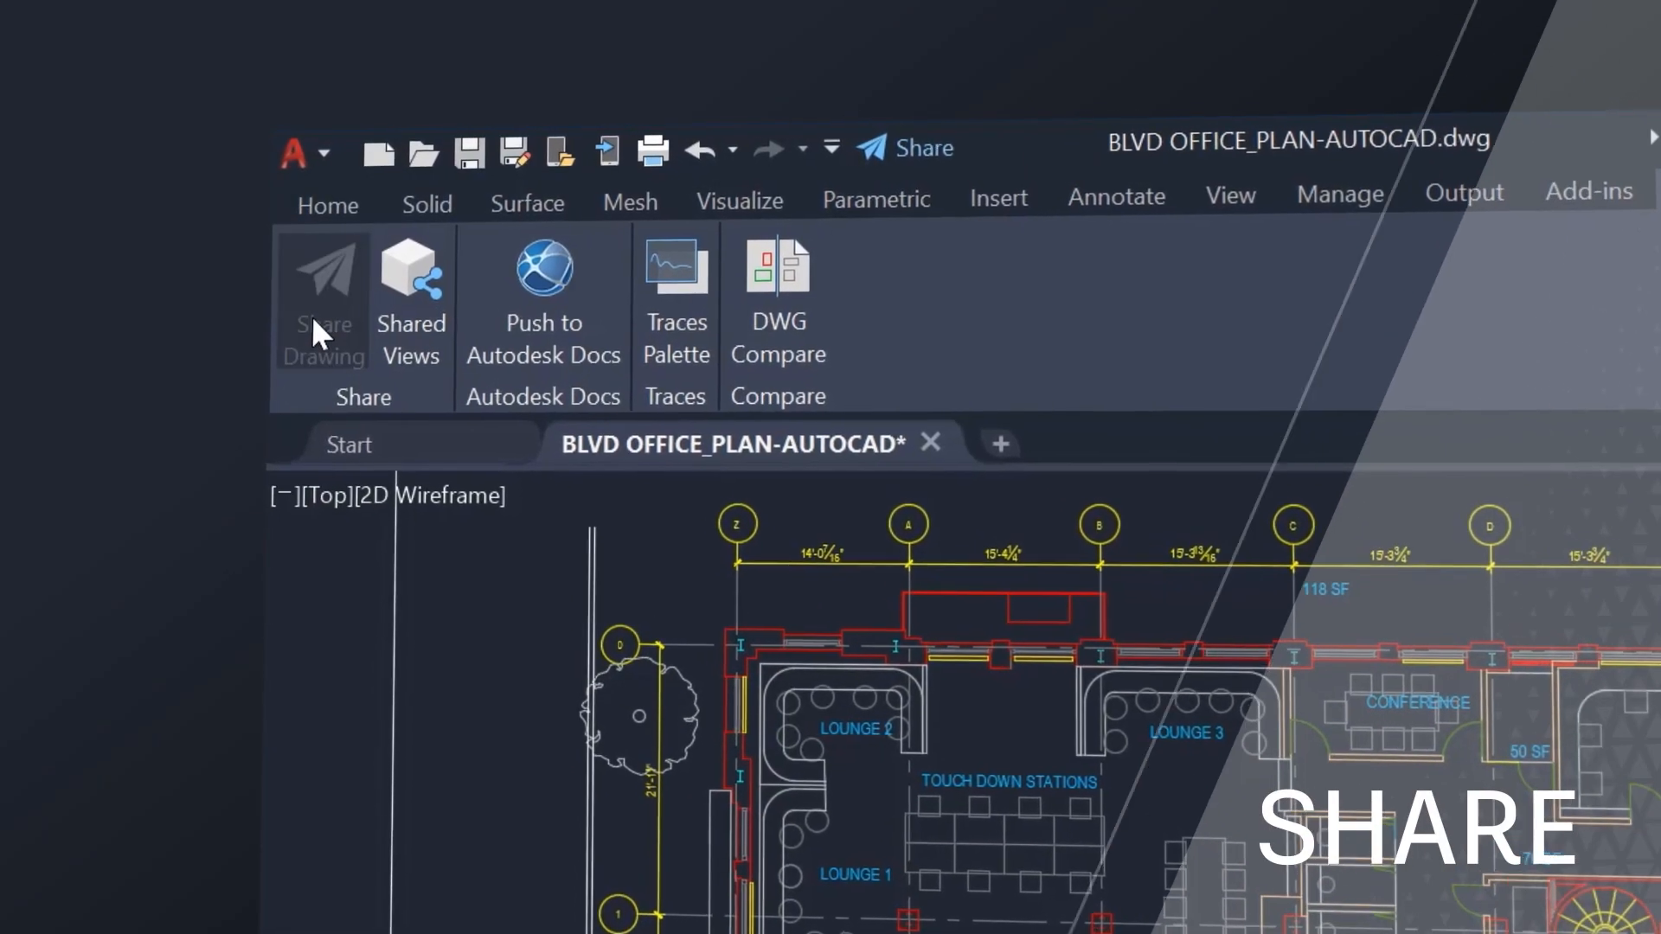
Share the office plan drawing as a link that allows 'Edit and save a copy'.
click(322, 285)
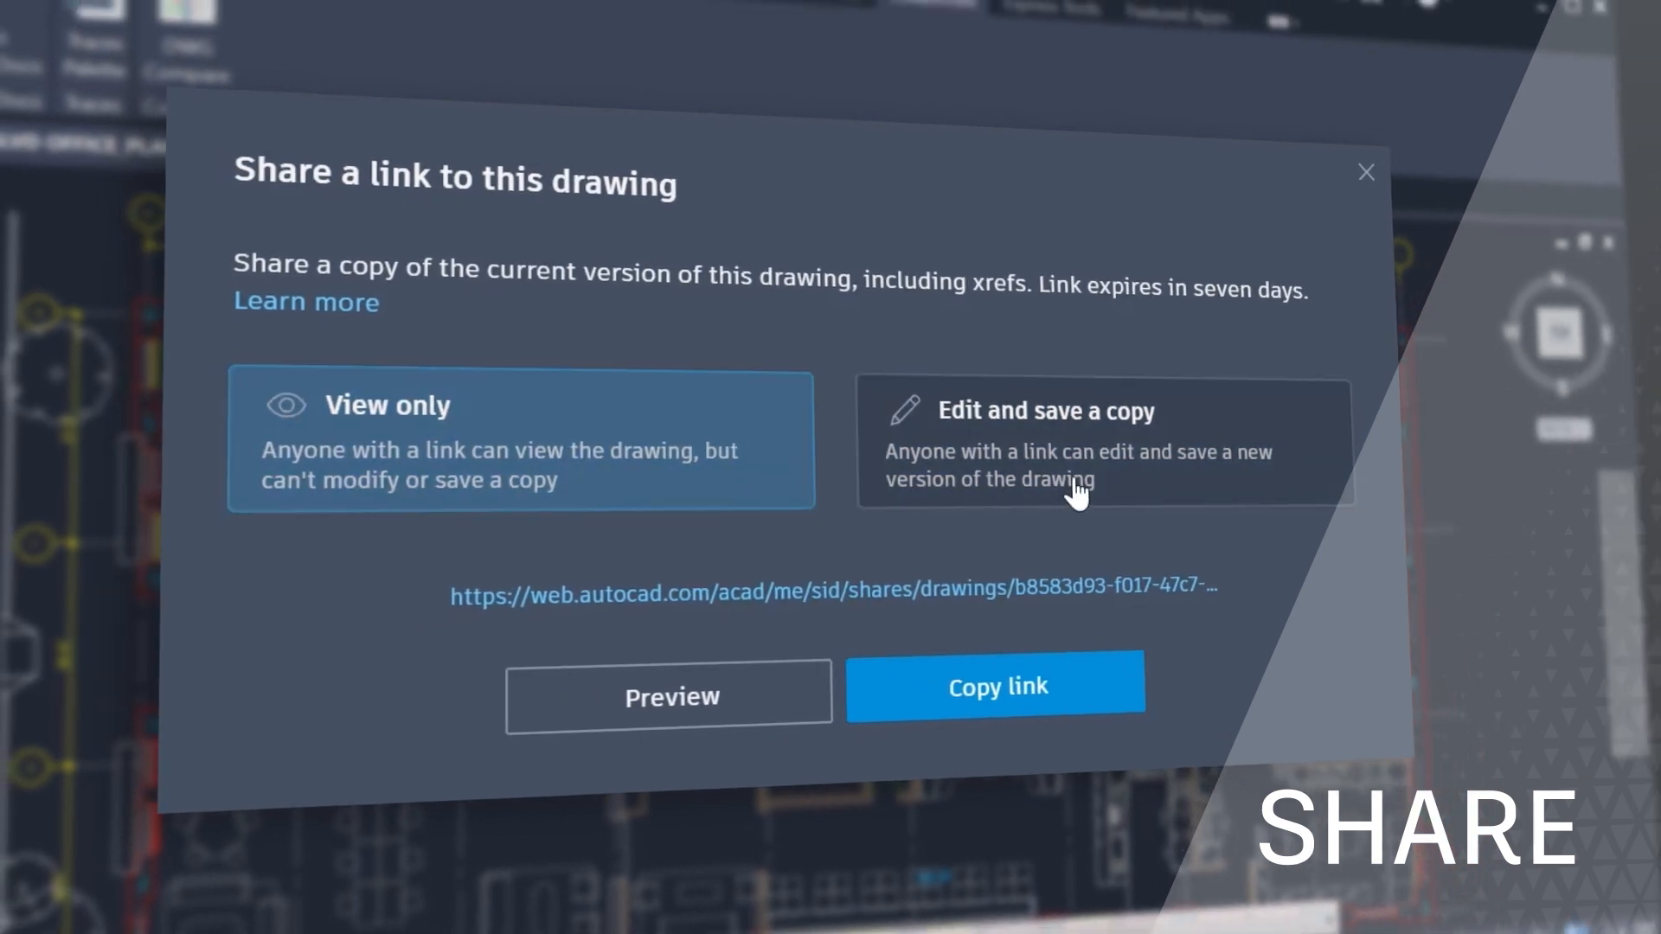
click(1102, 439)
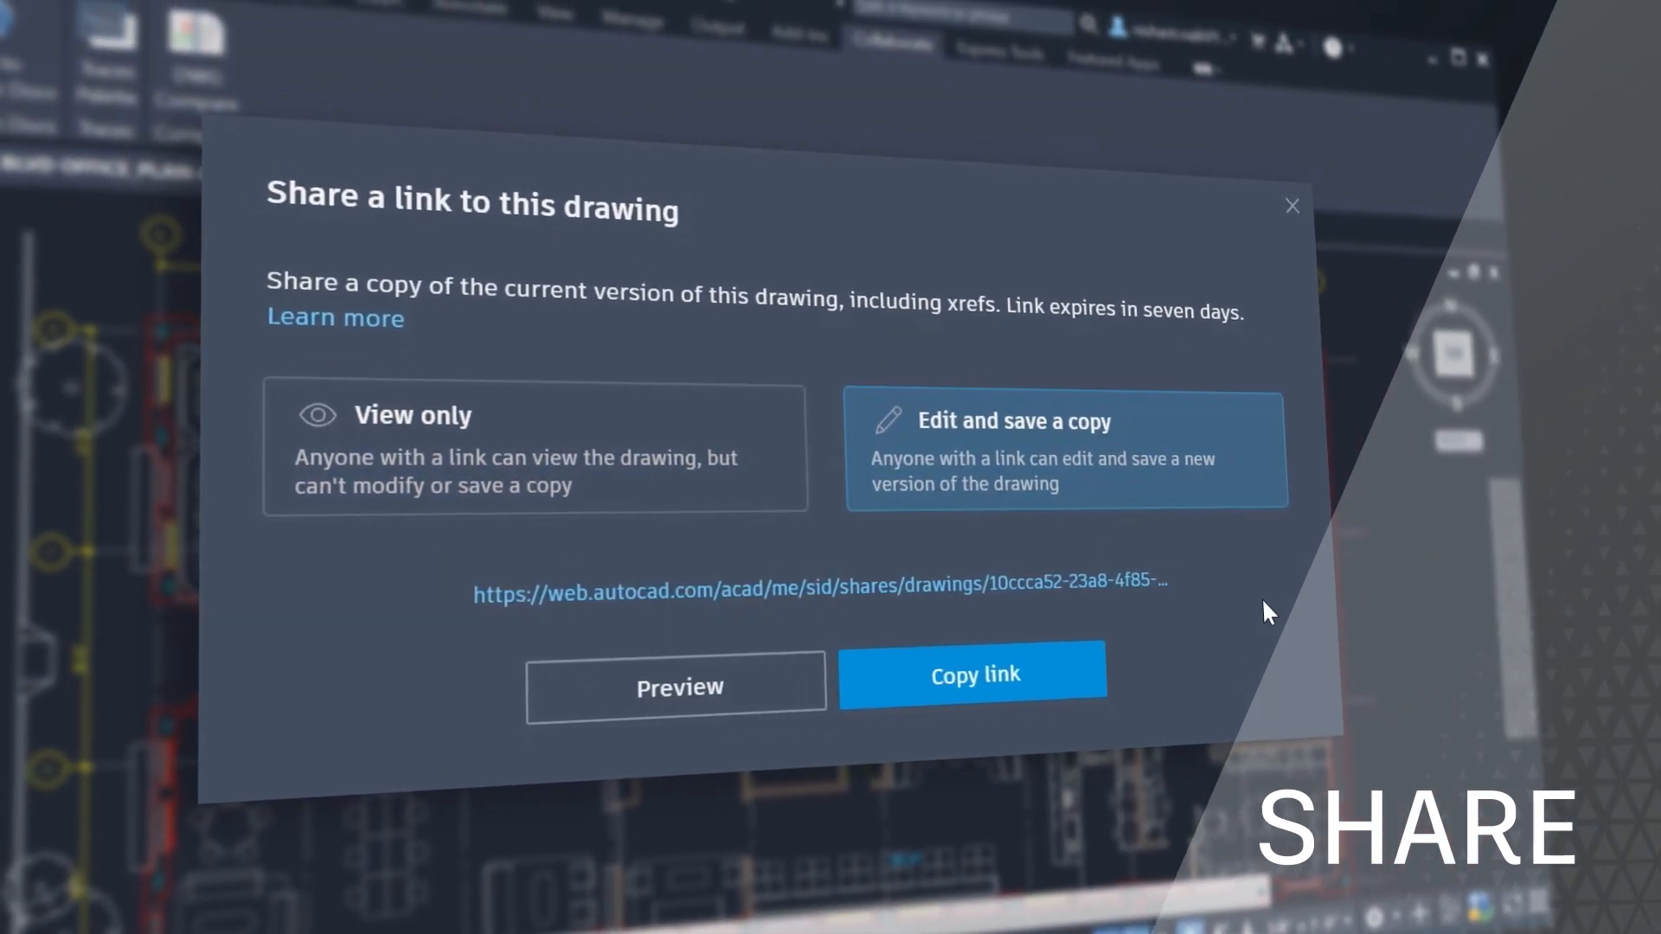